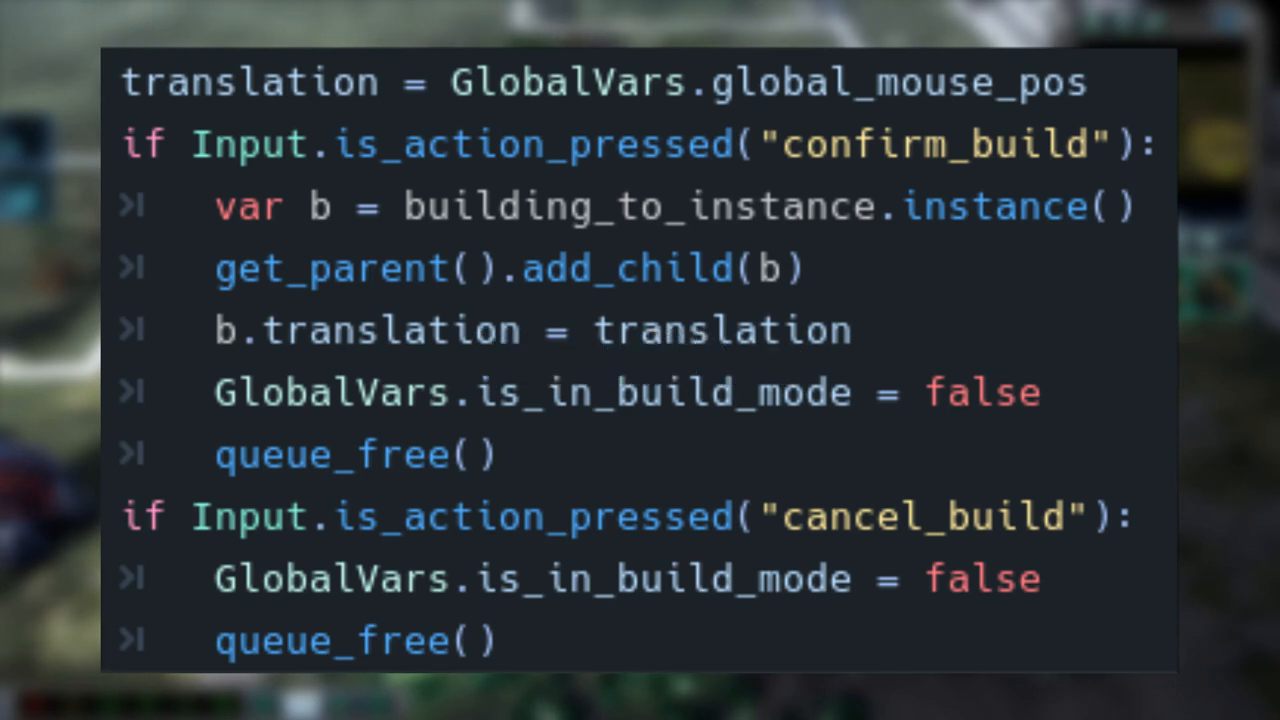
Run the 3D RTS project so the debug window shows the ground and Prototype Building button
click(1148, 22)
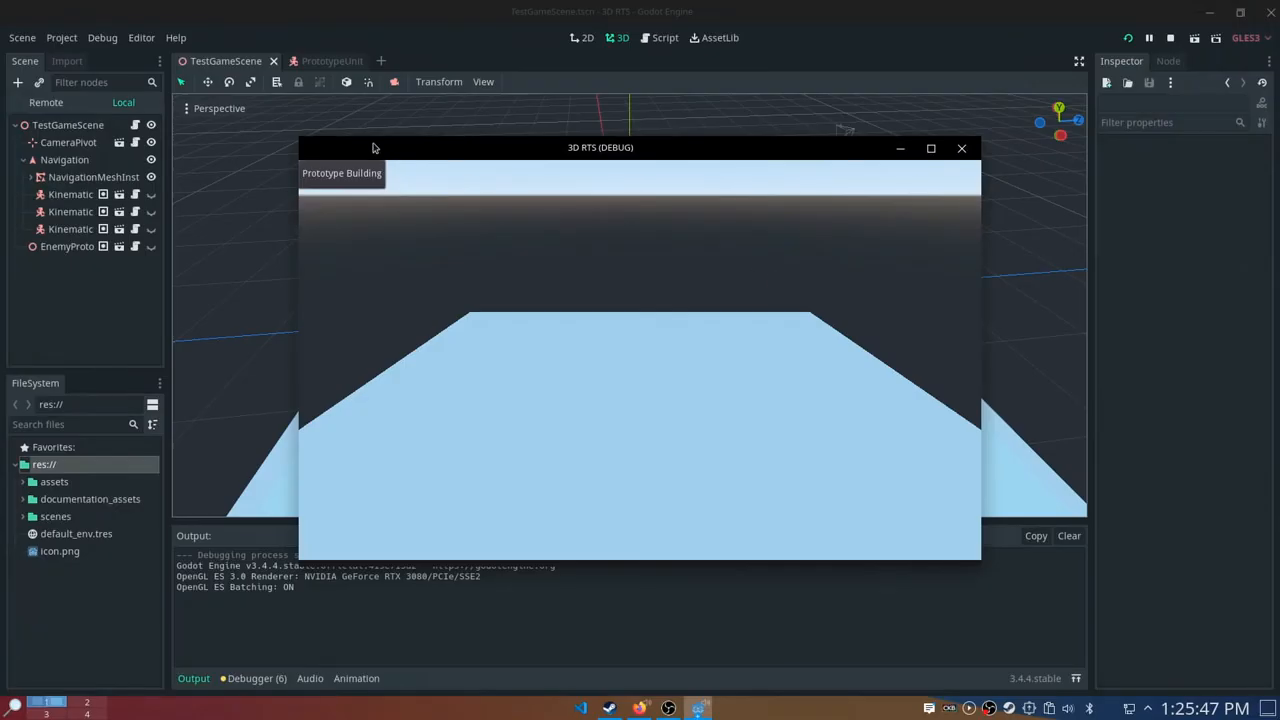
mouse_move(584, 428)
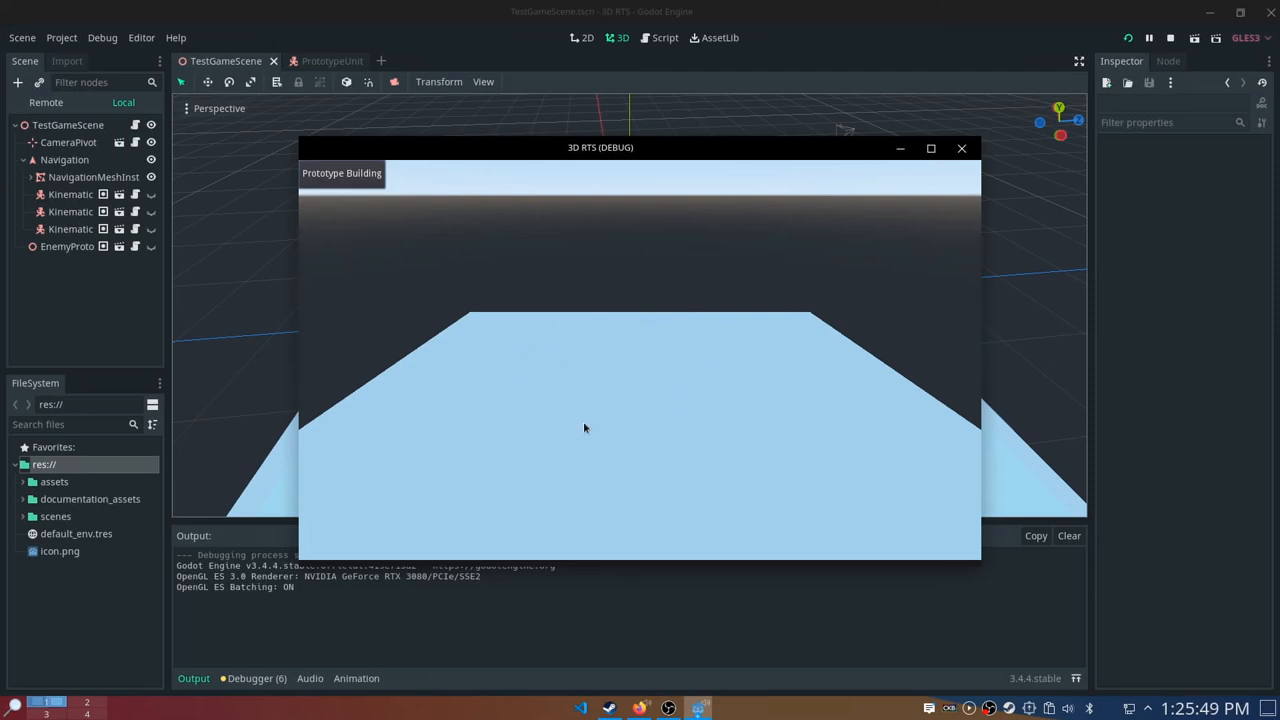